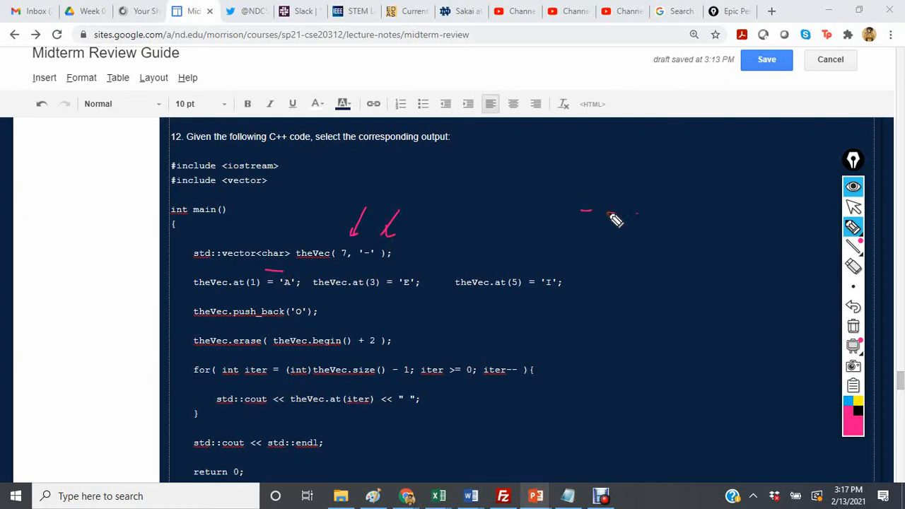
- Write the vector's initial contents -A- - - - - in pink to the right of the code
{"action": "left_click_drag", "start_coordinate": [586, 216], "coordinate": [770, 217]}
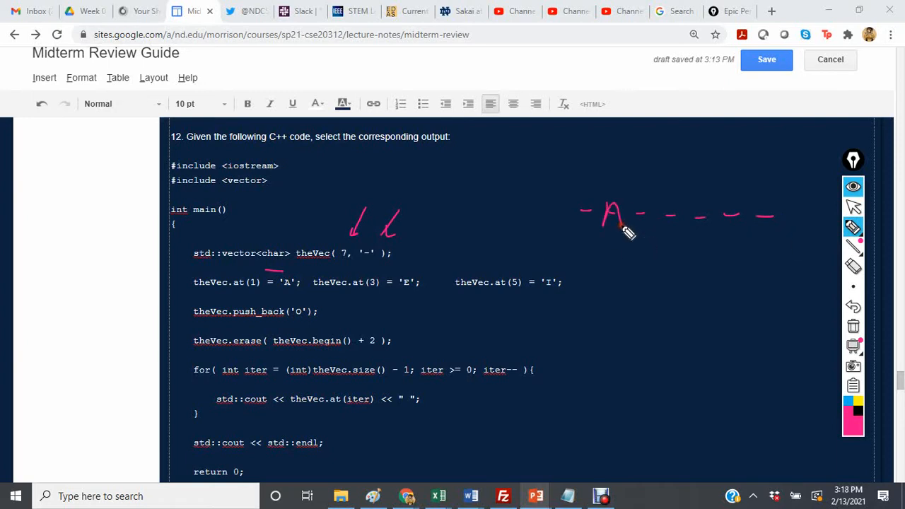
{"action": "left_click_drag", "start_coordinate": [668, 205], "coordinate": [671, 227]}
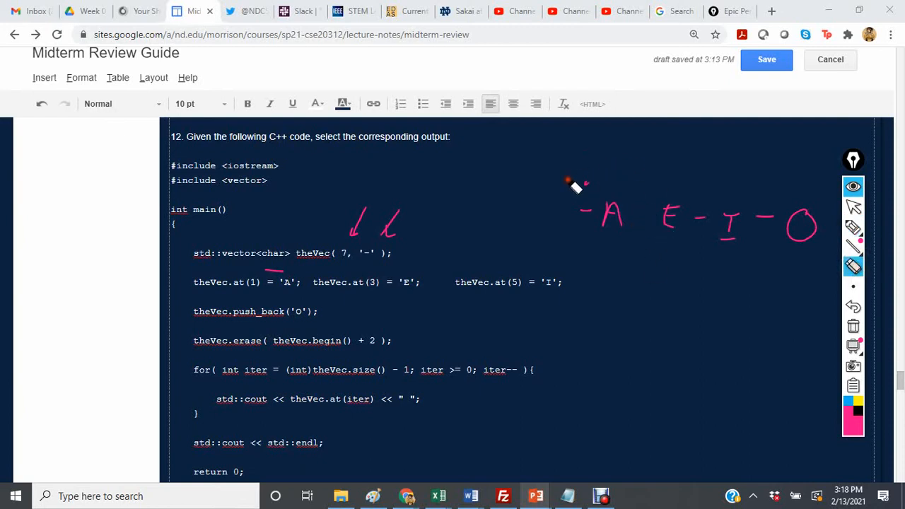
{"action": "mouse_move", "coordinate": [554, 194]}
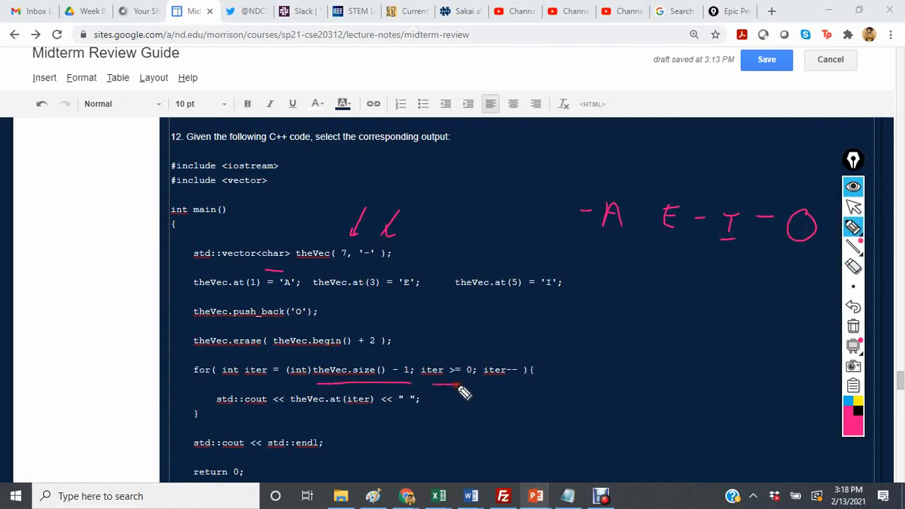
- Underline the for-loop index and condition in pink, then bring the answer choices into view
{"action": "left_click_drag", "start_coordinate": [459, 388], "coordinate": [509, 387]}
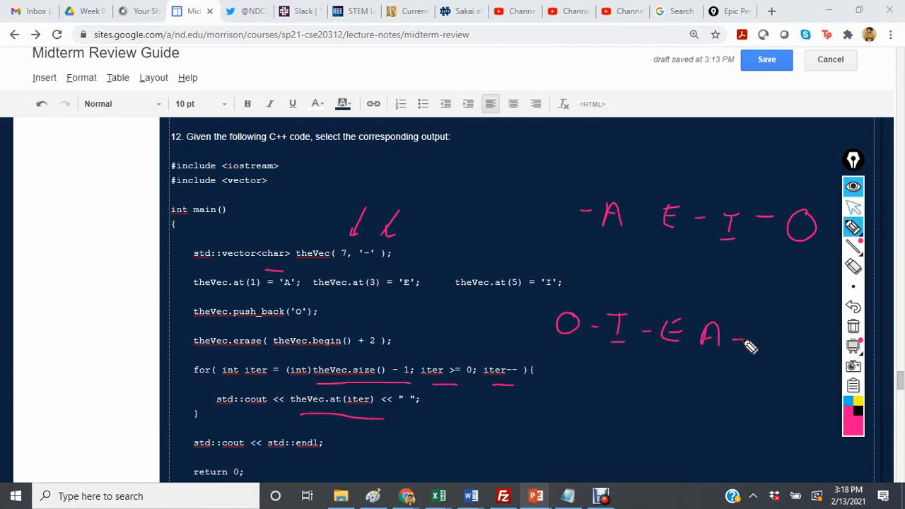
{"action": "scroll", "scroll_direction": "down", "scroll_amount": 3}
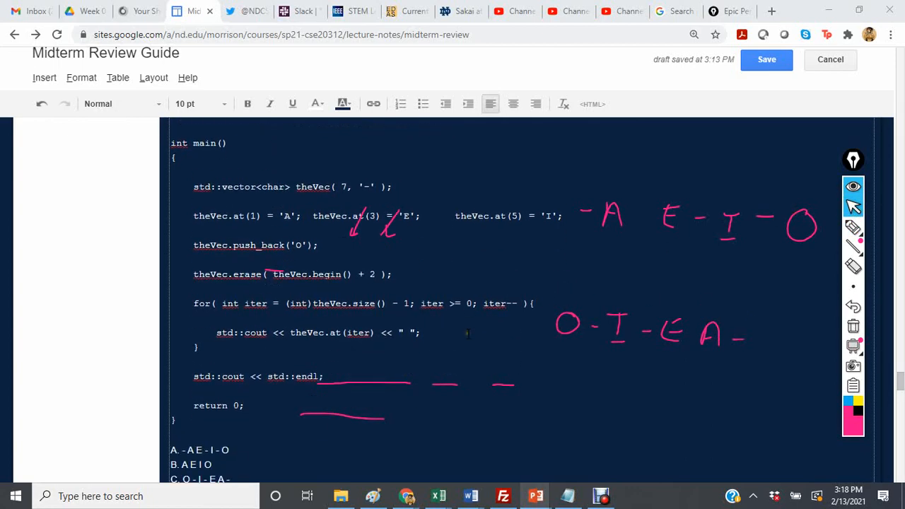